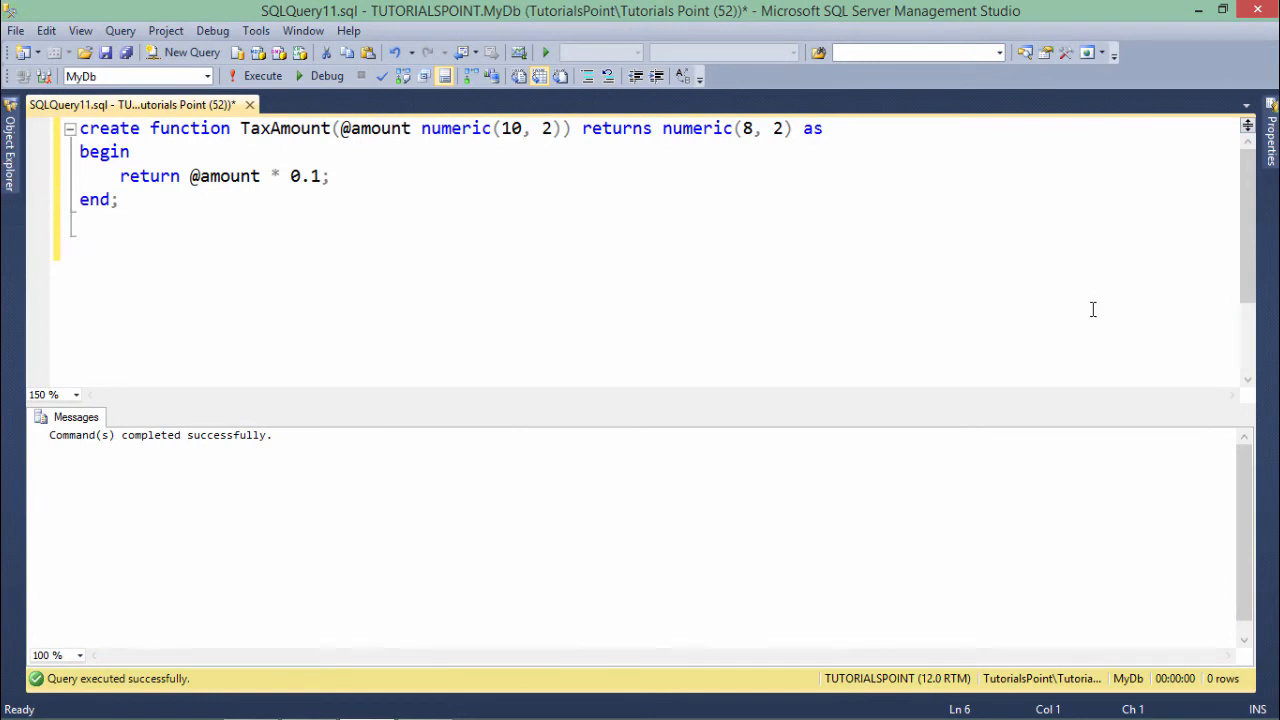
pyautogui.doubleClick(285, 128)
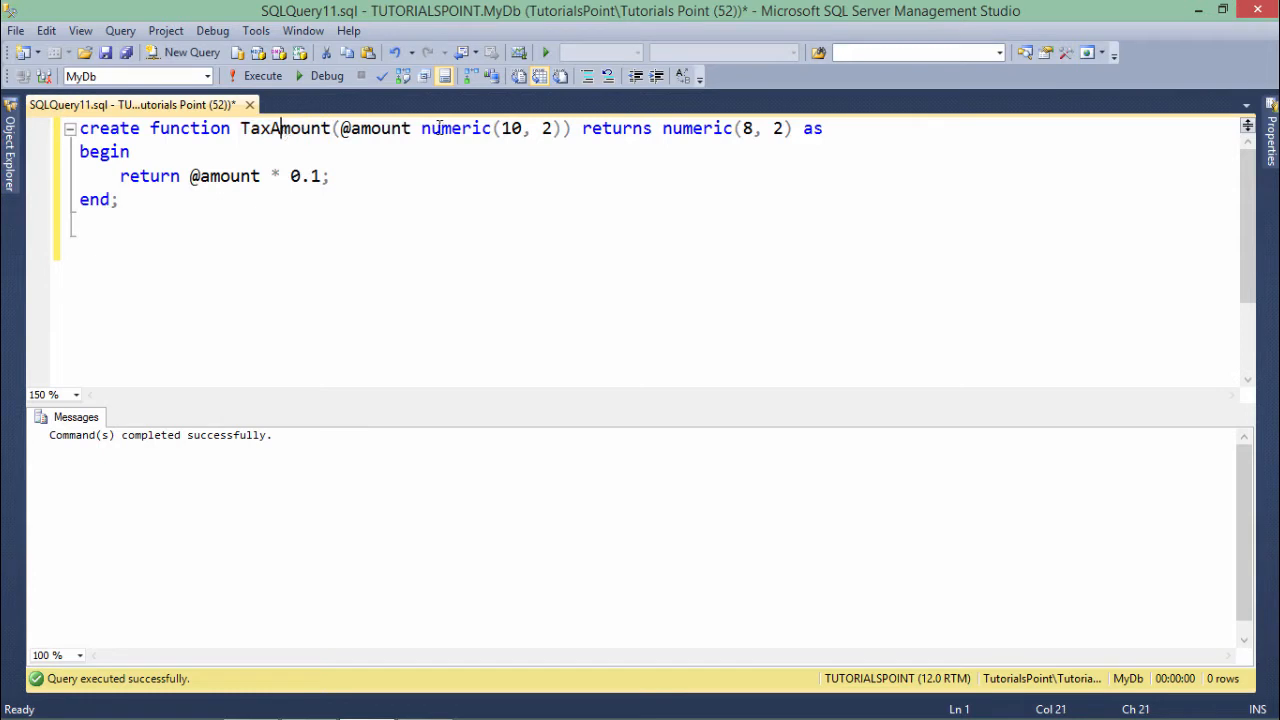
pyautogui.doubleClick(375, 128)
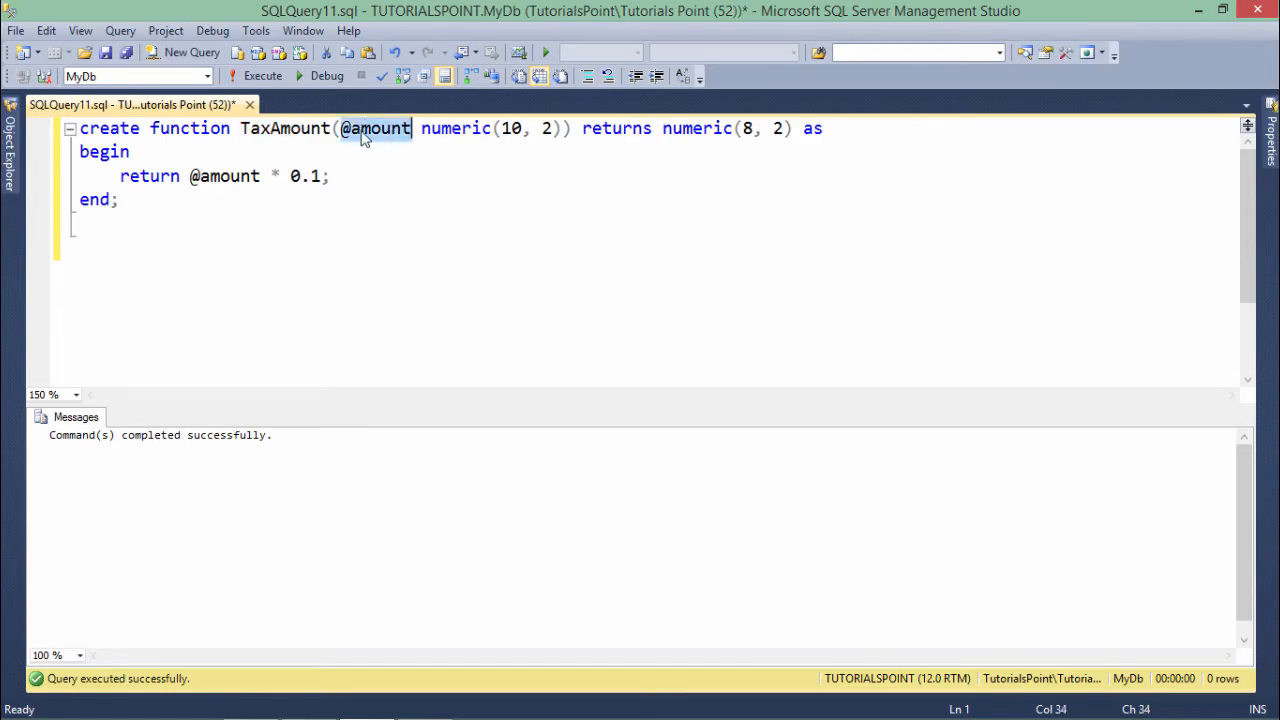
pyautogui.doubleClick(456, 128)
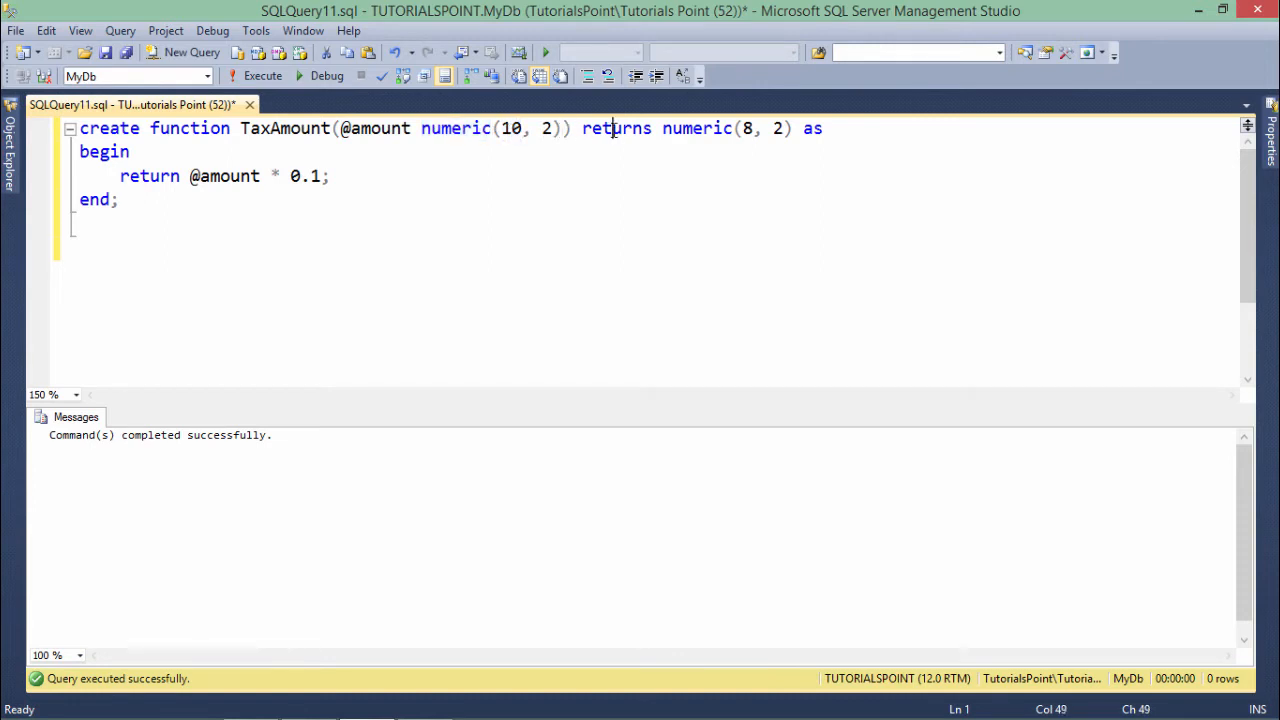
pyautogui.doubleClick(696, 128)
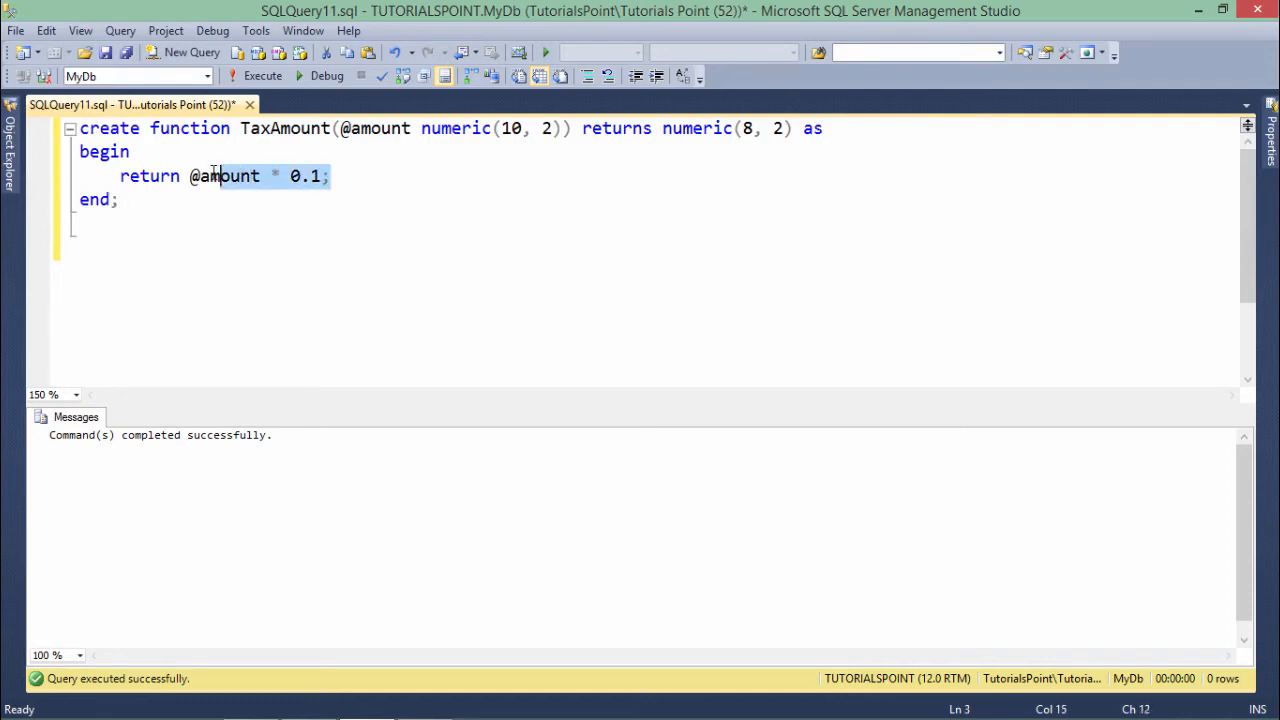
pyautogui.doubleClick(224, 176)
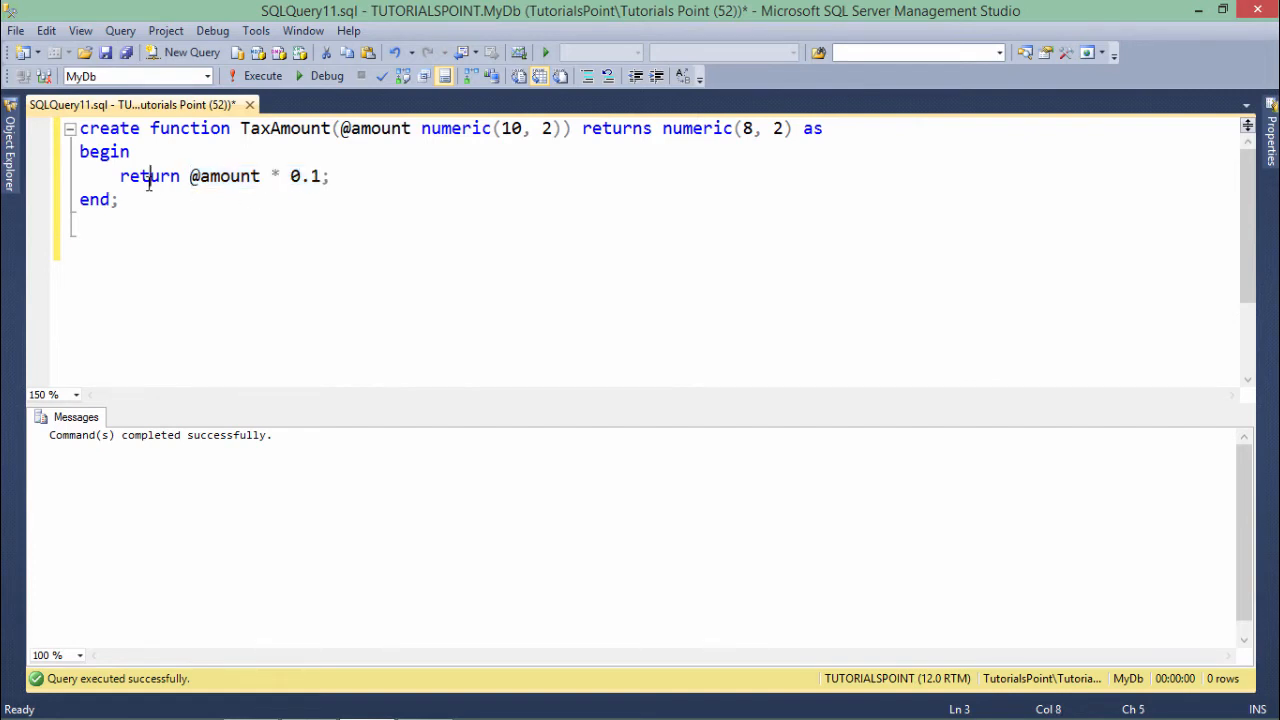
pyautogui.moveTo(655, 212)
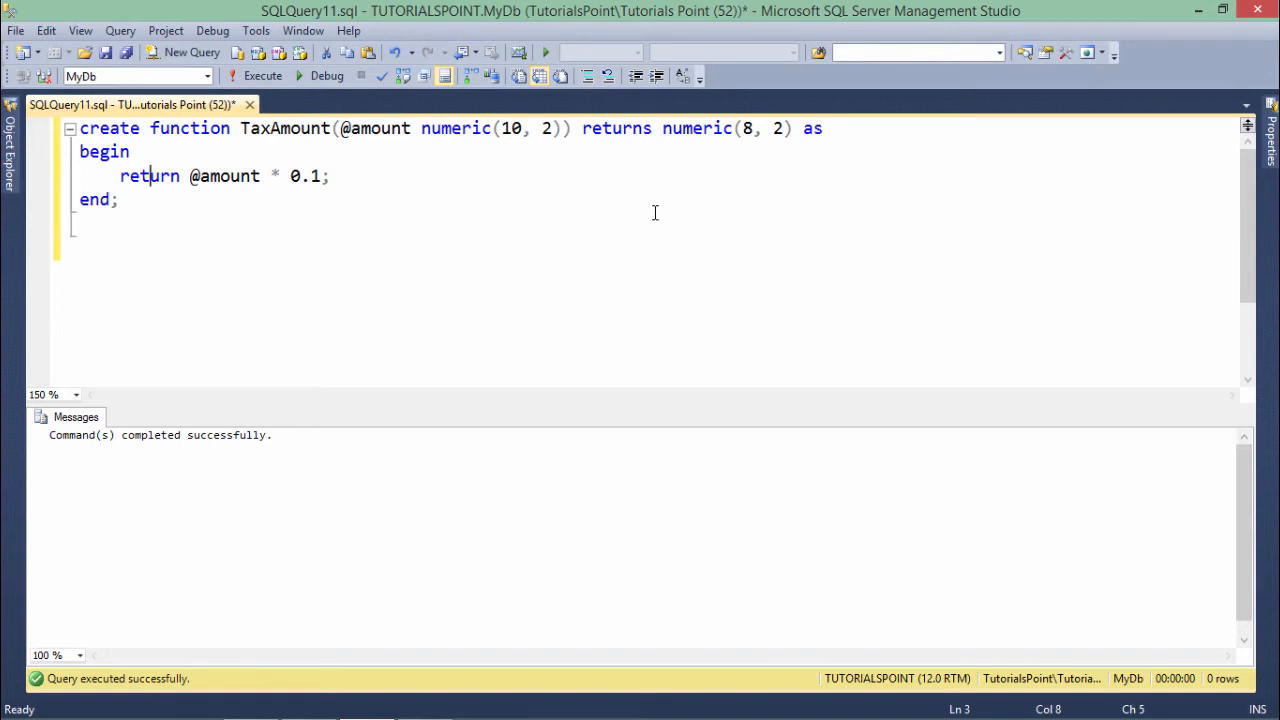
# Step: Write the select of EmpId, FirstName, Salary, dbo.TaxAmount(Salary) as Tax from tbl_Employees
pyautogui.click(620, 128)
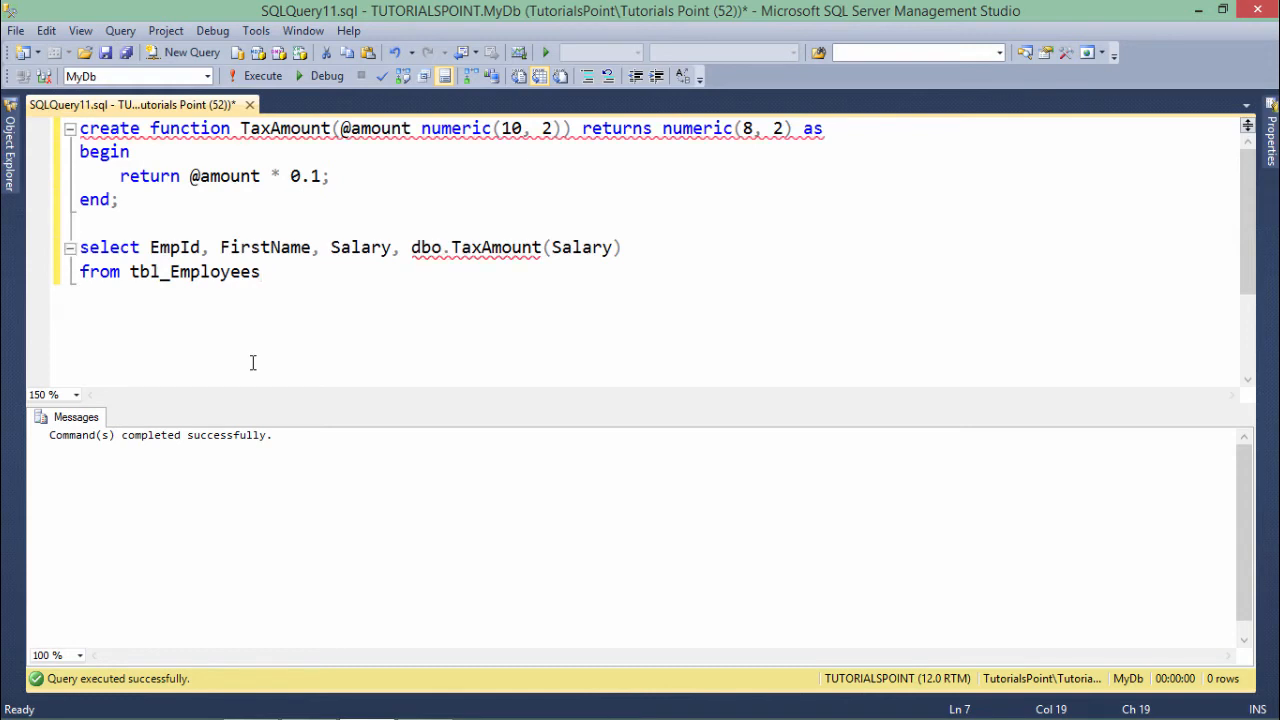
pyautogui.click(260, 271)
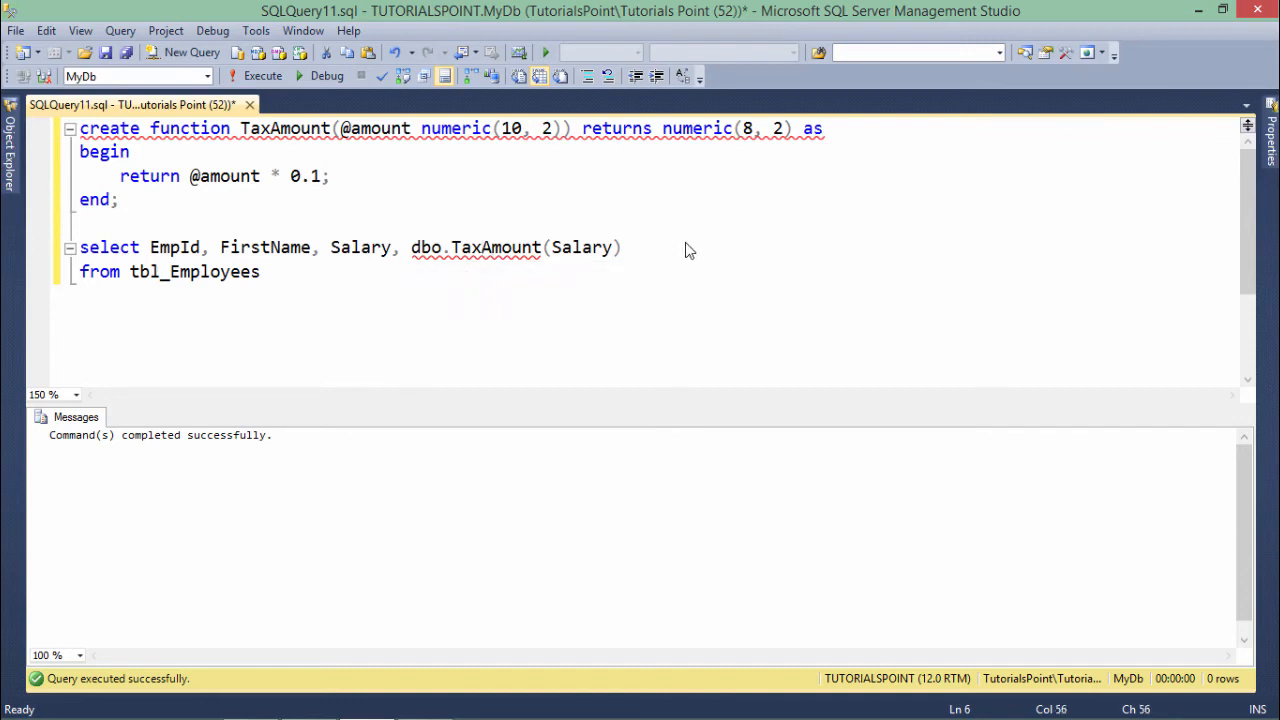
pyautogui.write('as Tax')
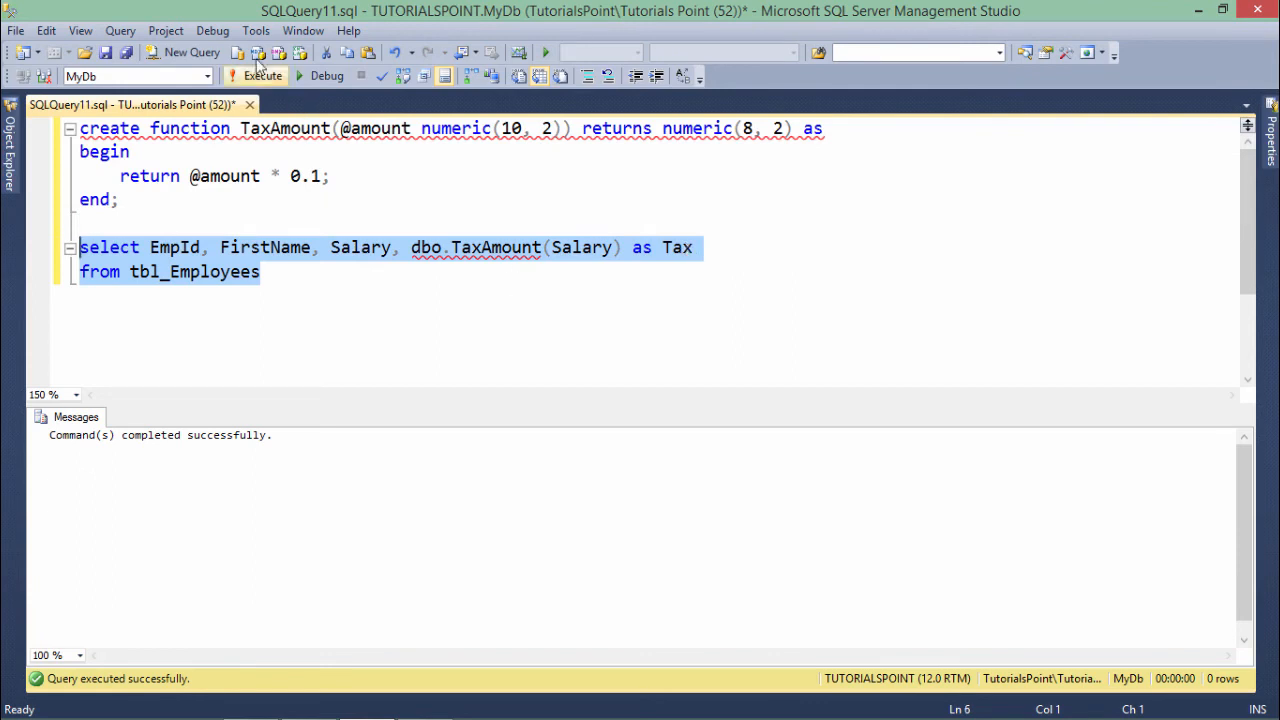
# Step: Run the query, compare Salary 60000.00 against Tax 6000.00, and revisit the returns keyword
pyautogui.click(255, 75)
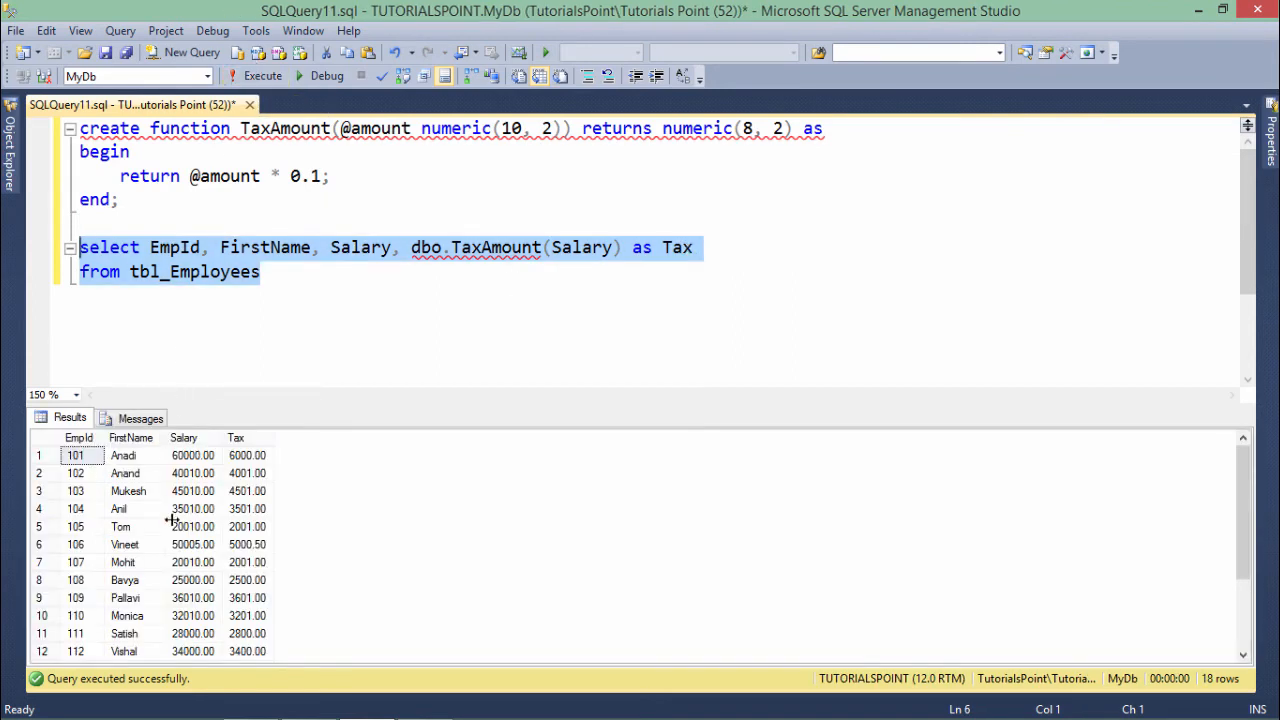
pyautogui.click(194, 455)
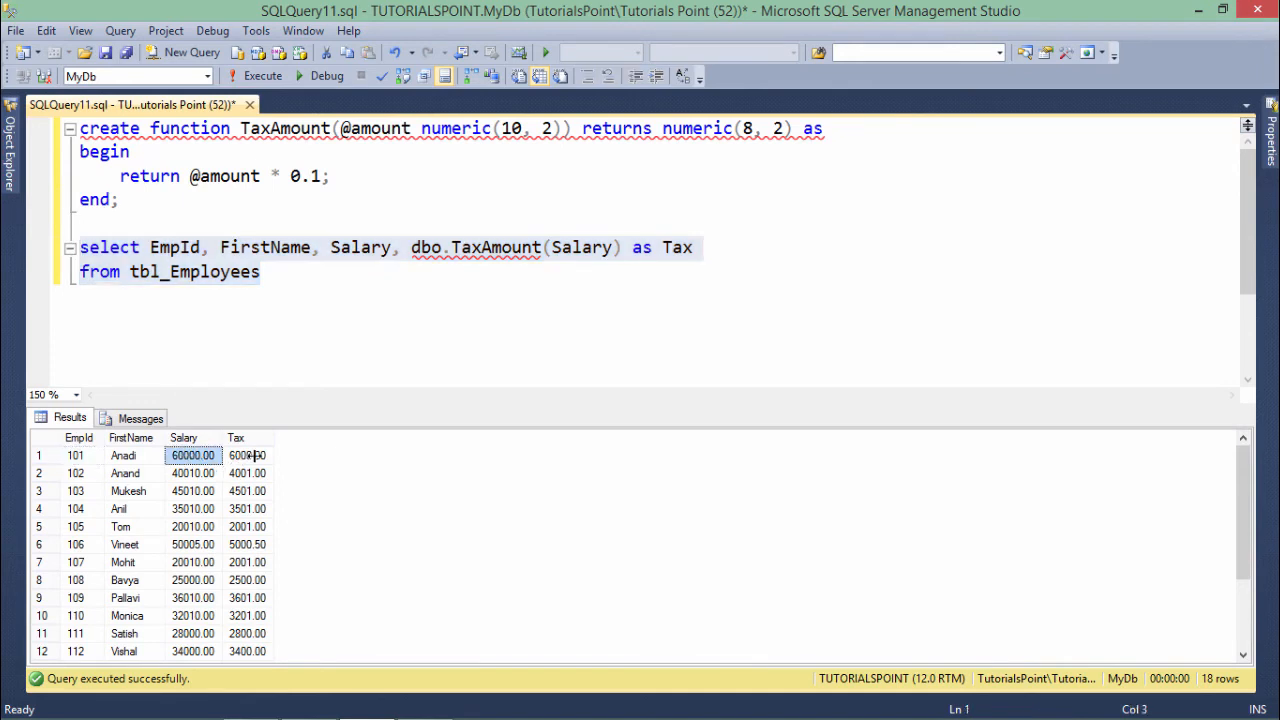
pyautogui.click(246, 455)
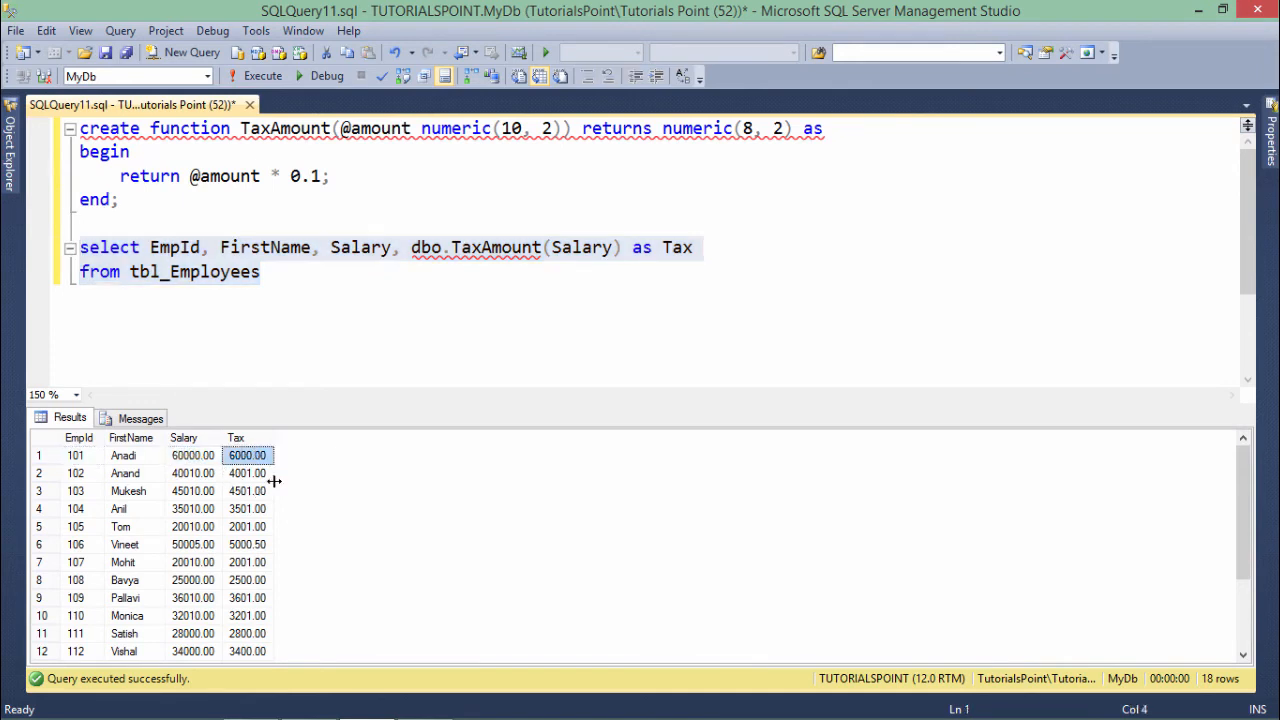
pyautogui.moveTo(273, 488)
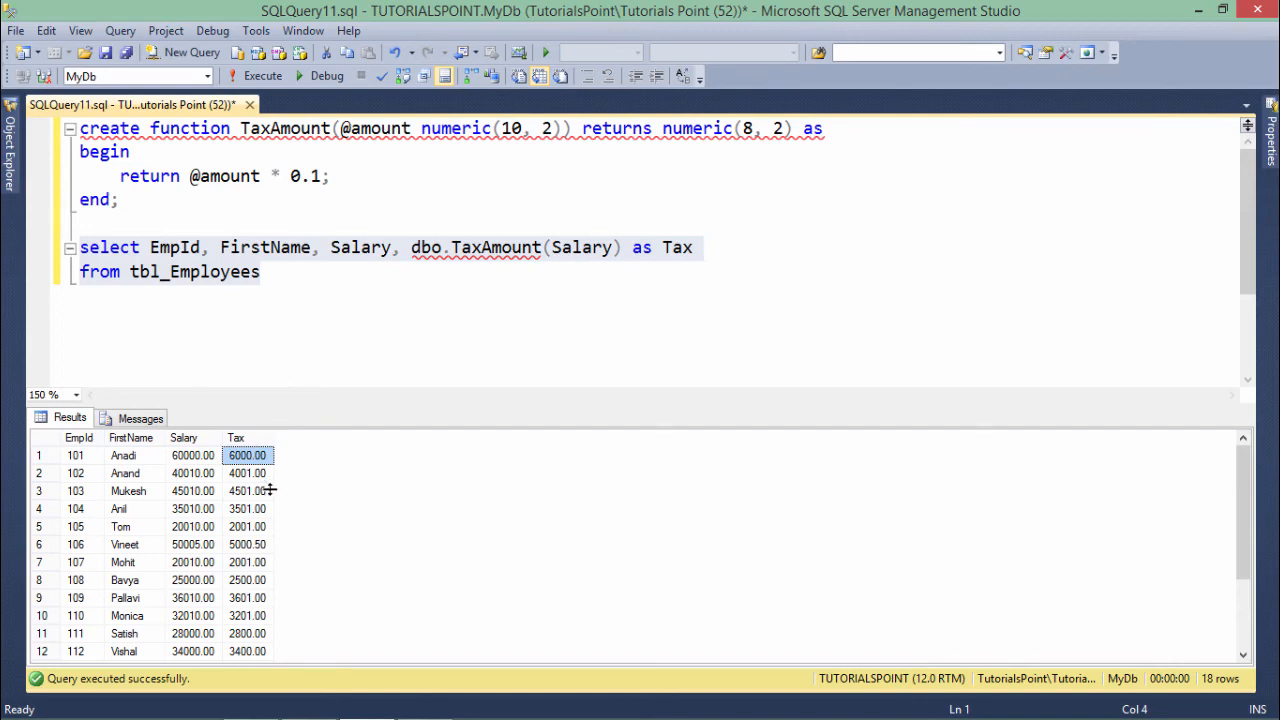
pyautogui.moveTo(255, 487)
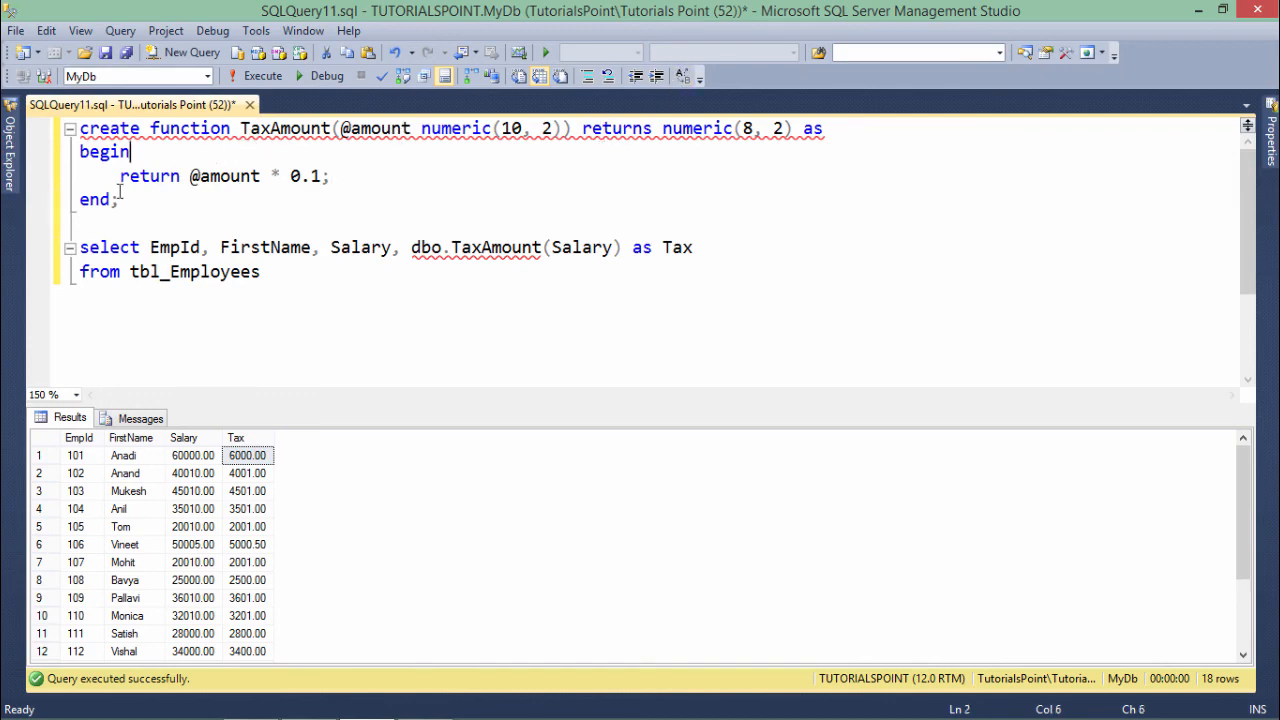
pyautogui.doubleClick(616, 128)
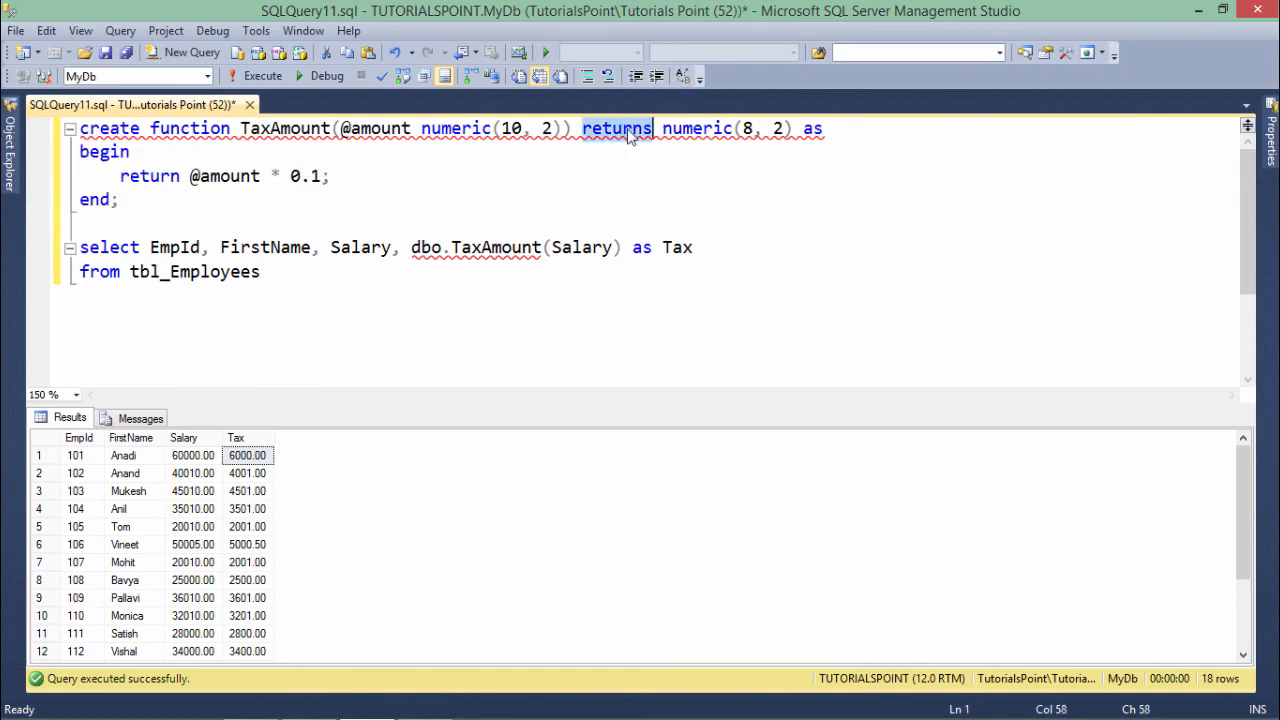